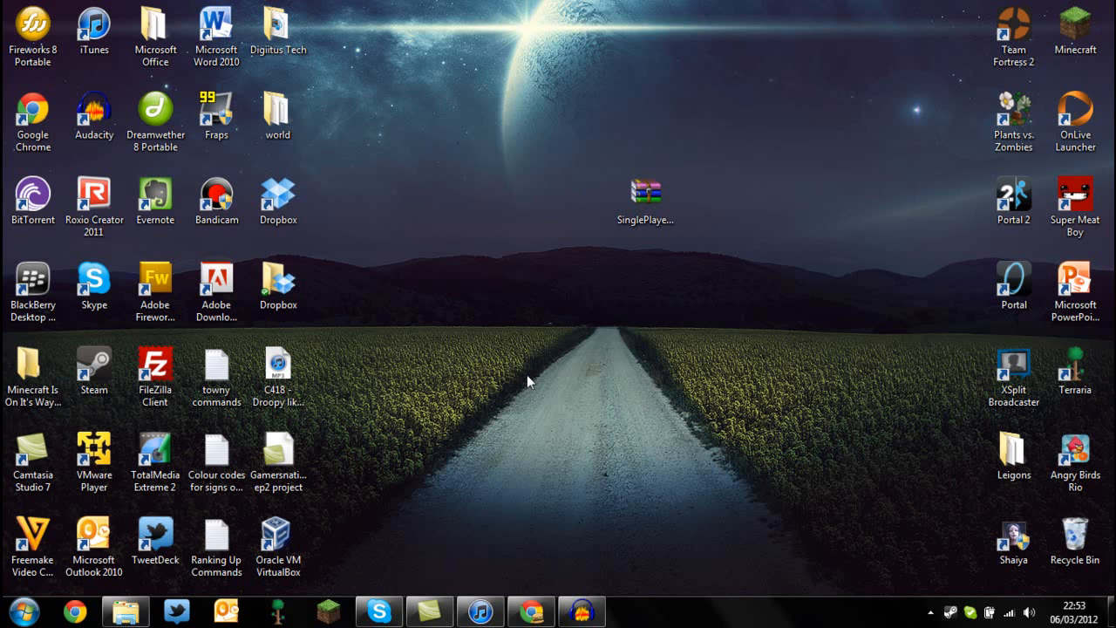
{"action": "mouse_move", "coordinate": [523, 314]}
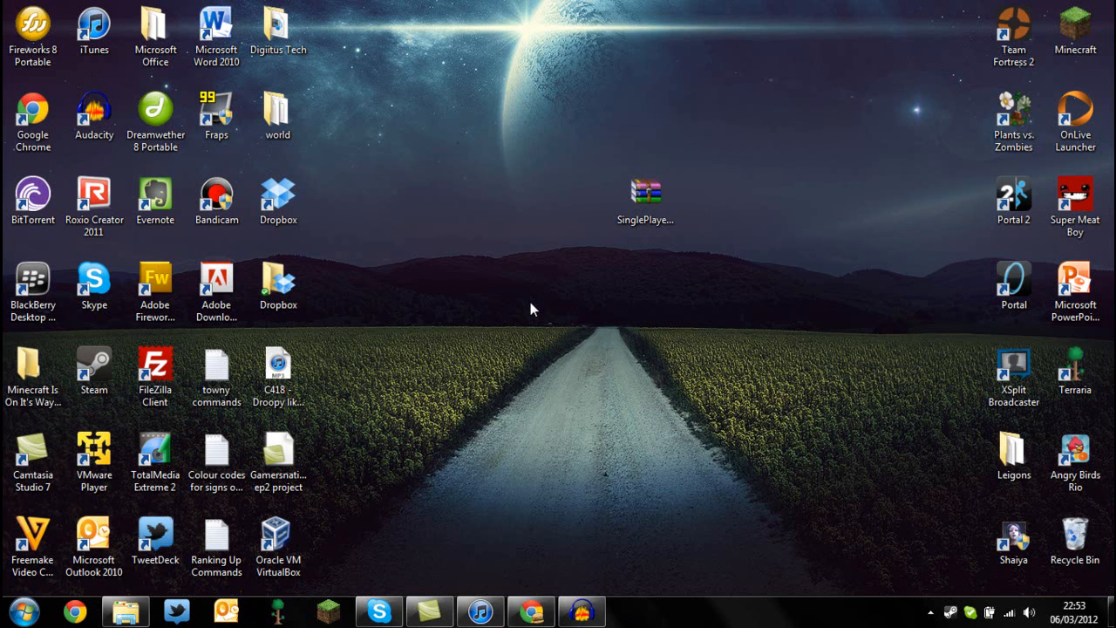
{"action": "mouse_move", "coordinate": [600, 179]}
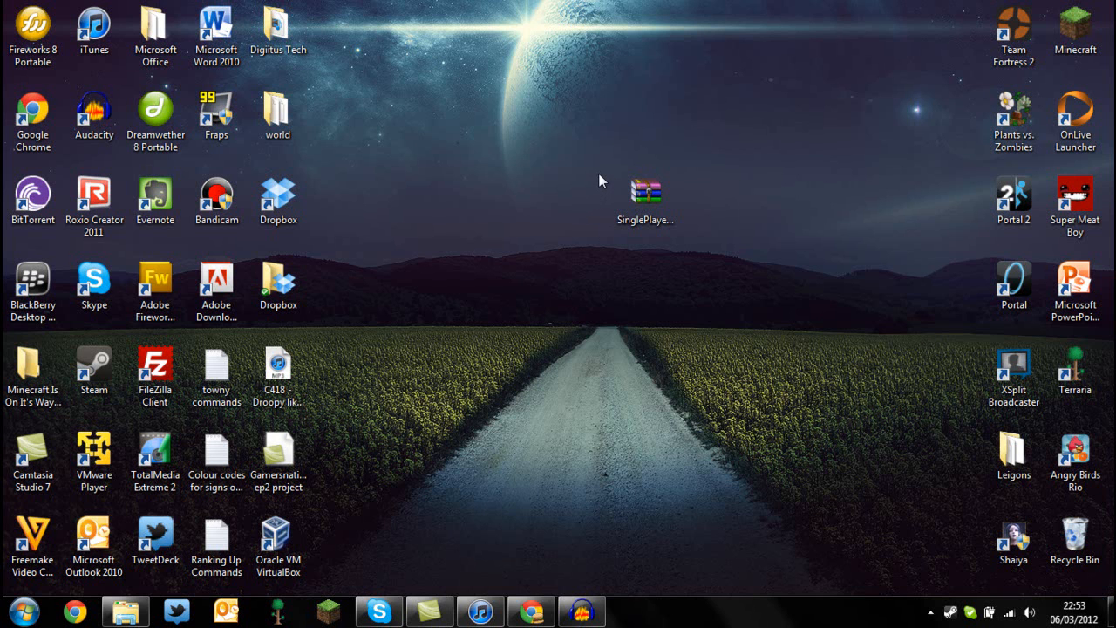
{"action": "mouse_move", "coordinate": [629, 161]}
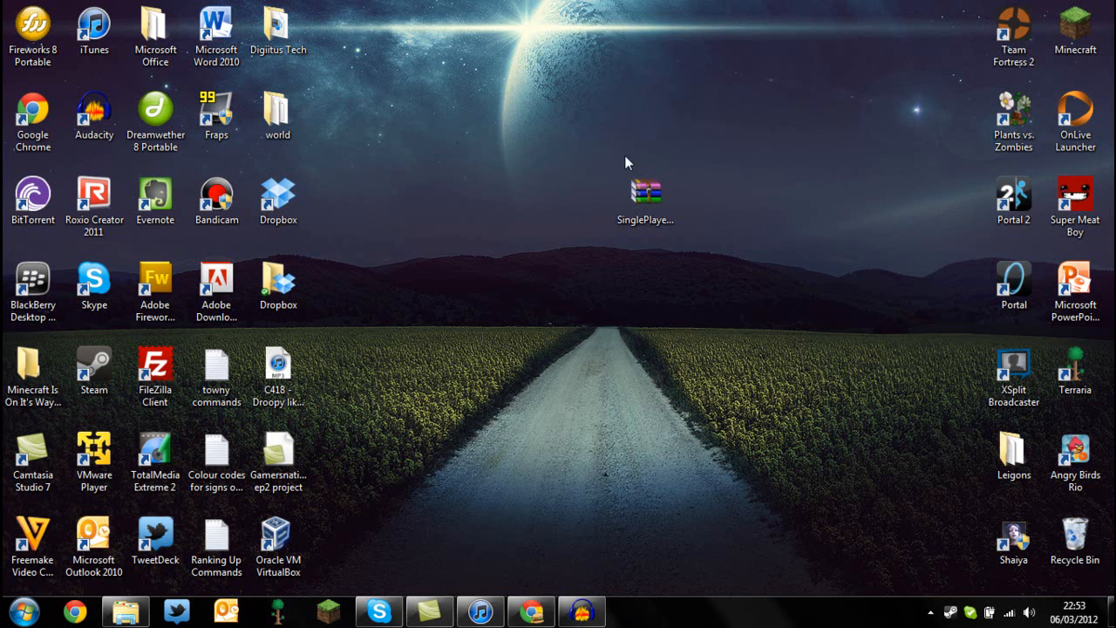
{"action": "mouse_move", "coordinate": [645, 190]}
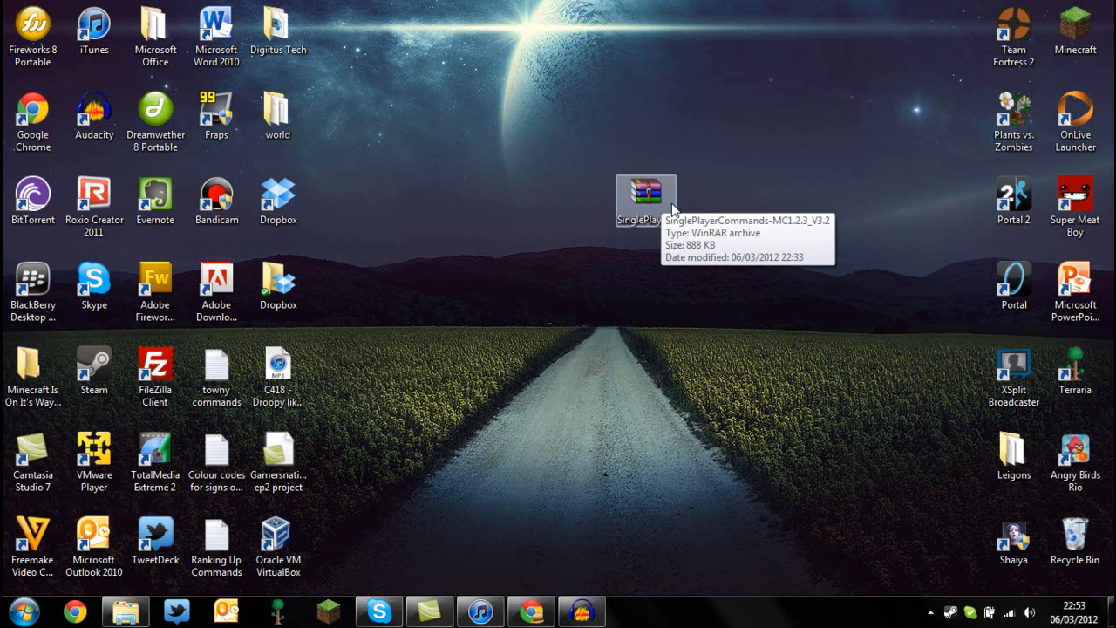
{"action": "mouse_move", "coordinate": [581, 147]}
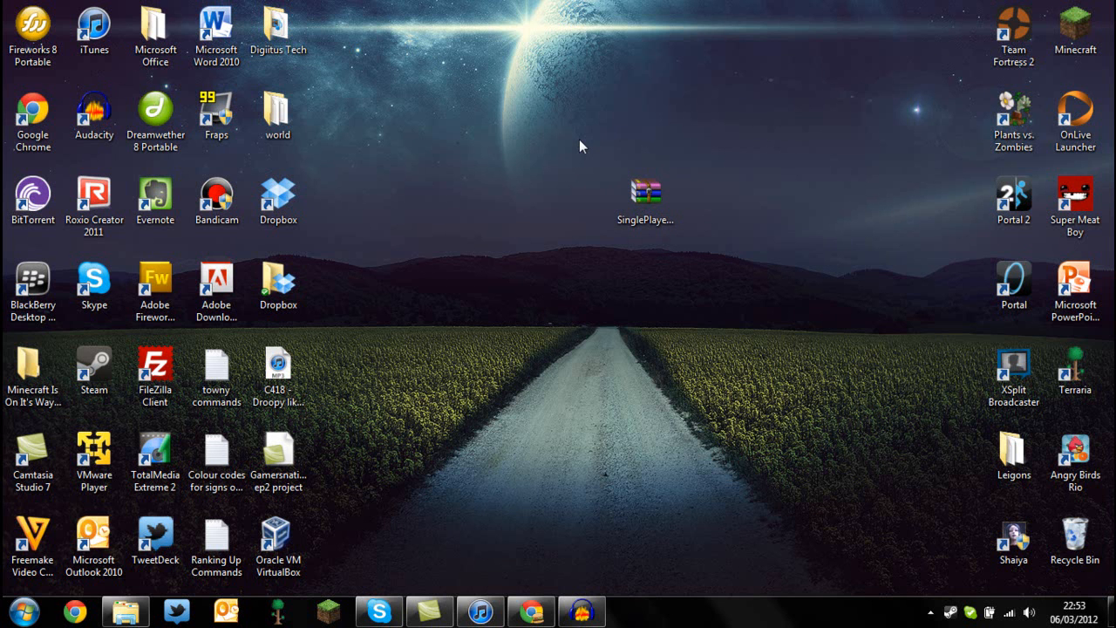
Open the SinglePlayerCommands-MC1.2.3_V3.2 file with Java(TM) Platform SE binary.
{"action": "left_click", "coordinate": [647, 190]}
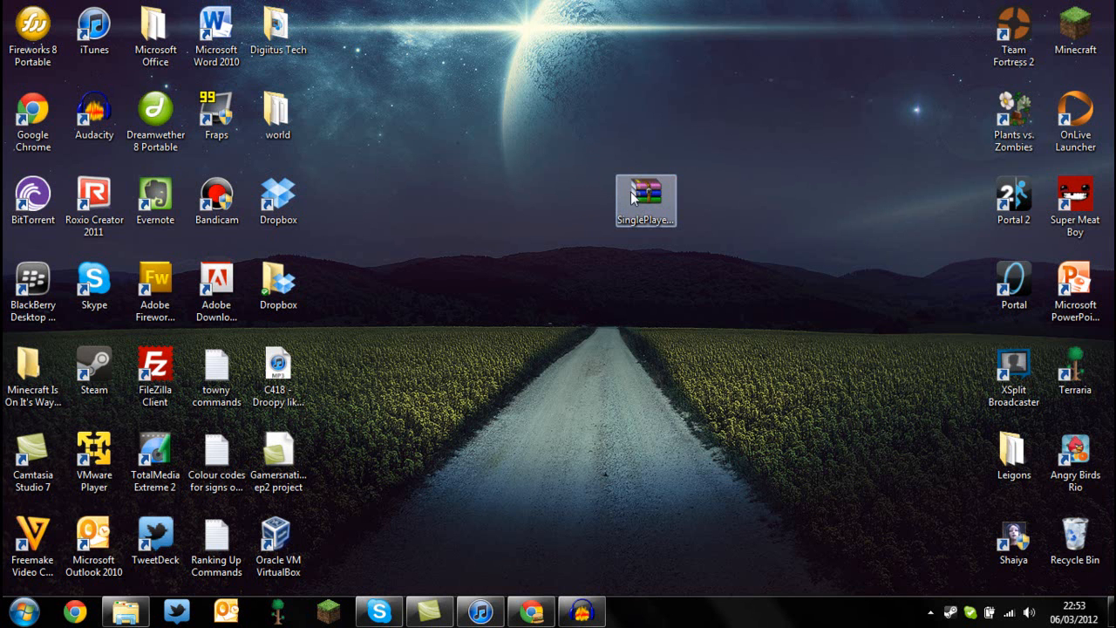
{"action": "mouse_move", "coordinate": [639, 188]}
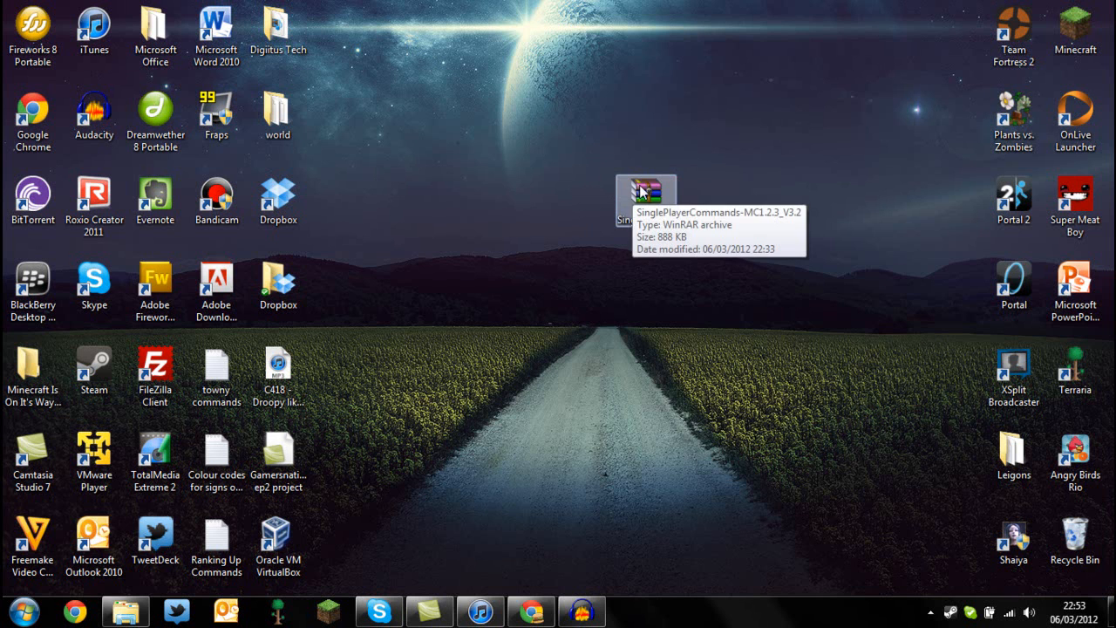
{"action": "right_click", "coordinate": [642, 188]}
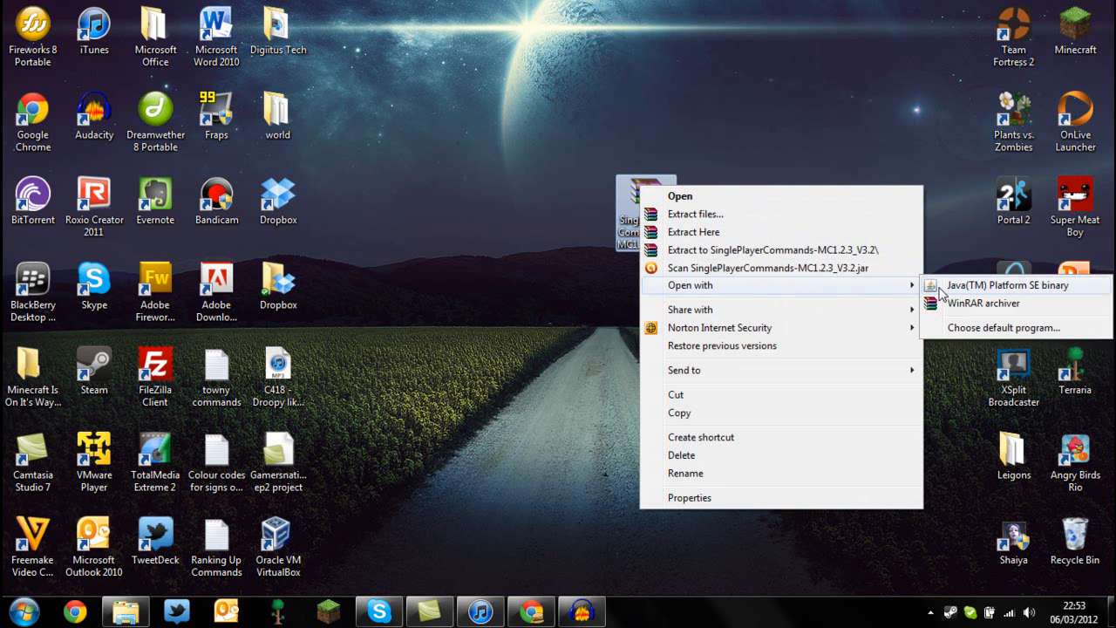
{"action": "left_click", "coordinate": [1003, 284]}
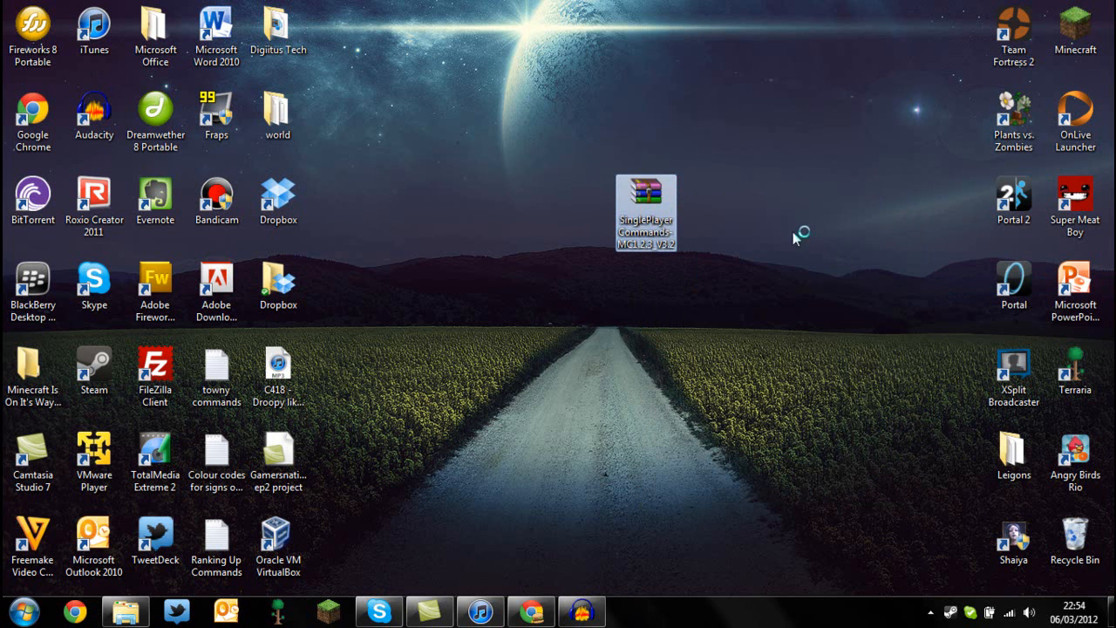
{"action": "mouse_move", "coordinate": [722, 198]}
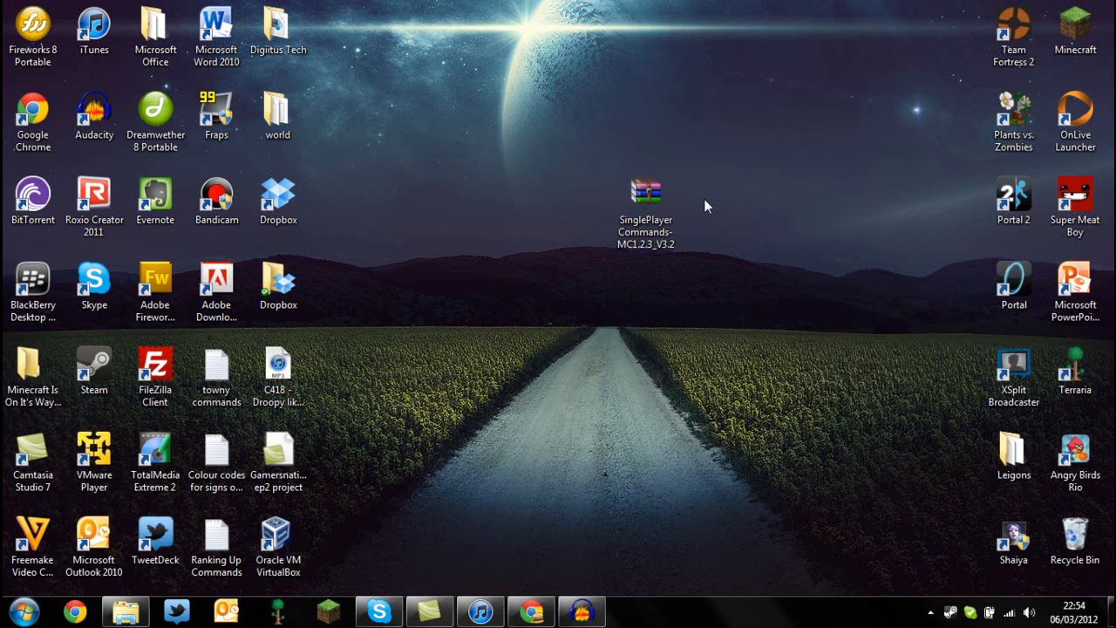
{"action": "mouse_move", "coordinate": [506, 243]}
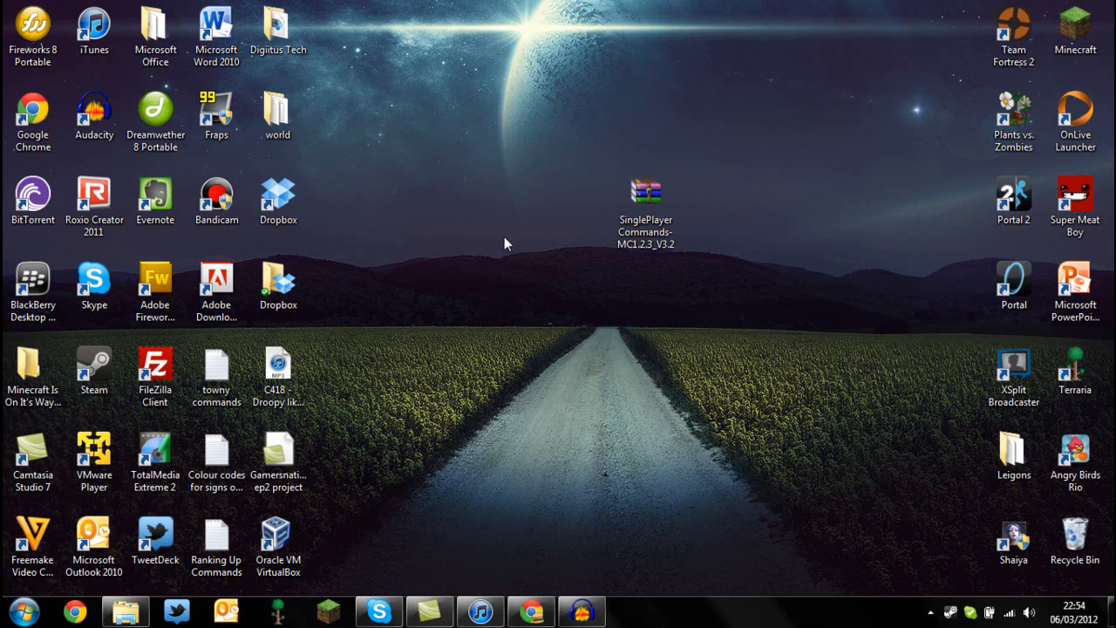
{"action": "double_click", "coordinate": [651, 188]}
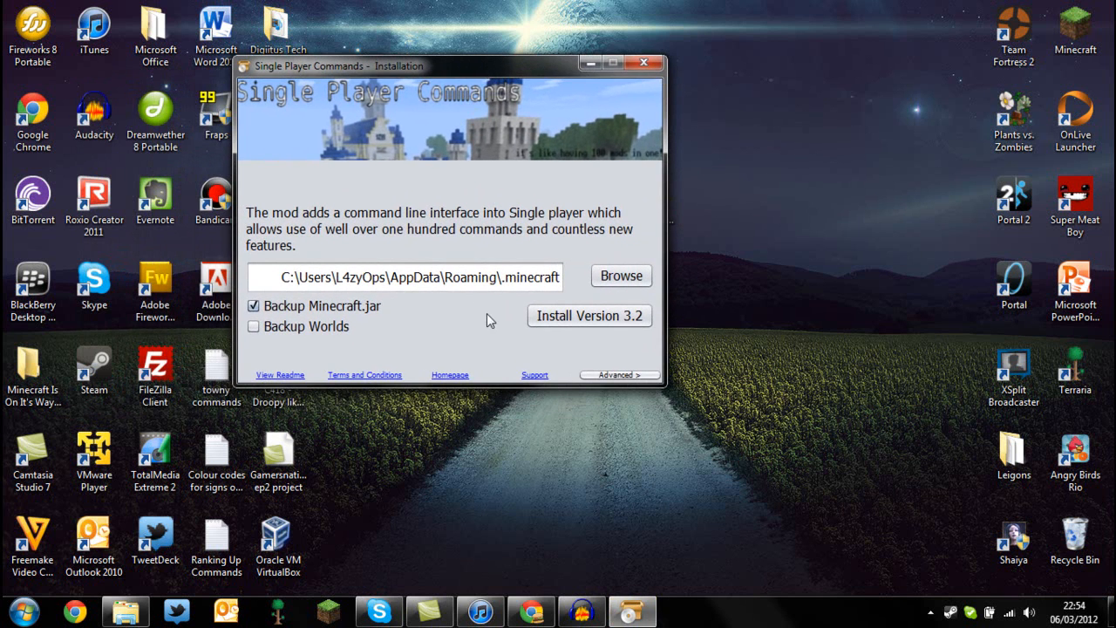
{"action": "mouse_move", "coordinate": [320, 285]}
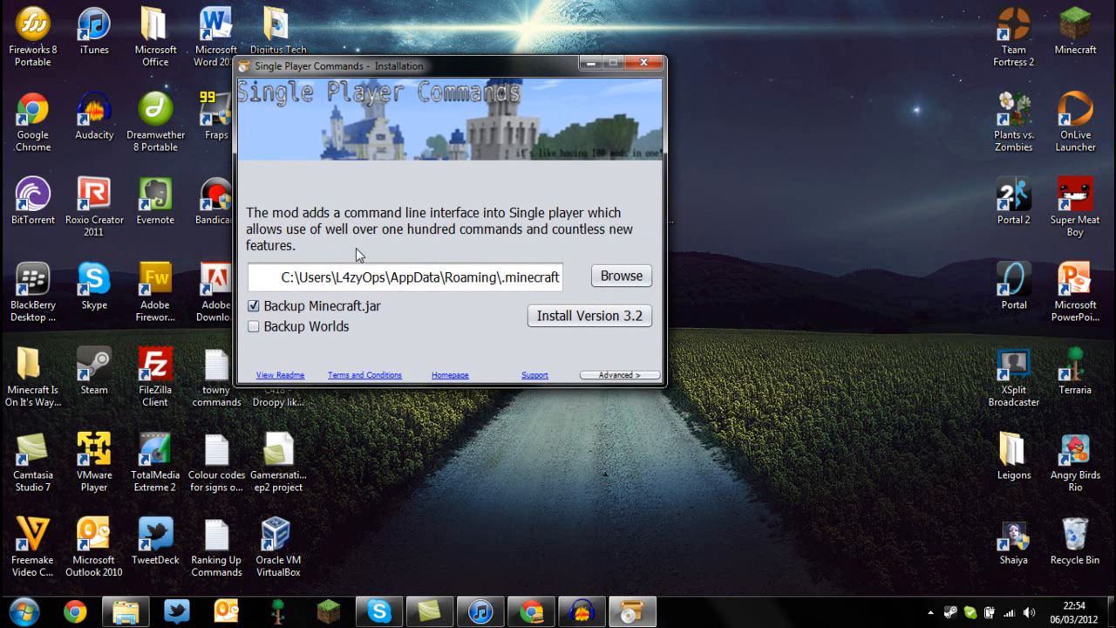
{"action": "mouse_move", "coordinate": [327, 264]}
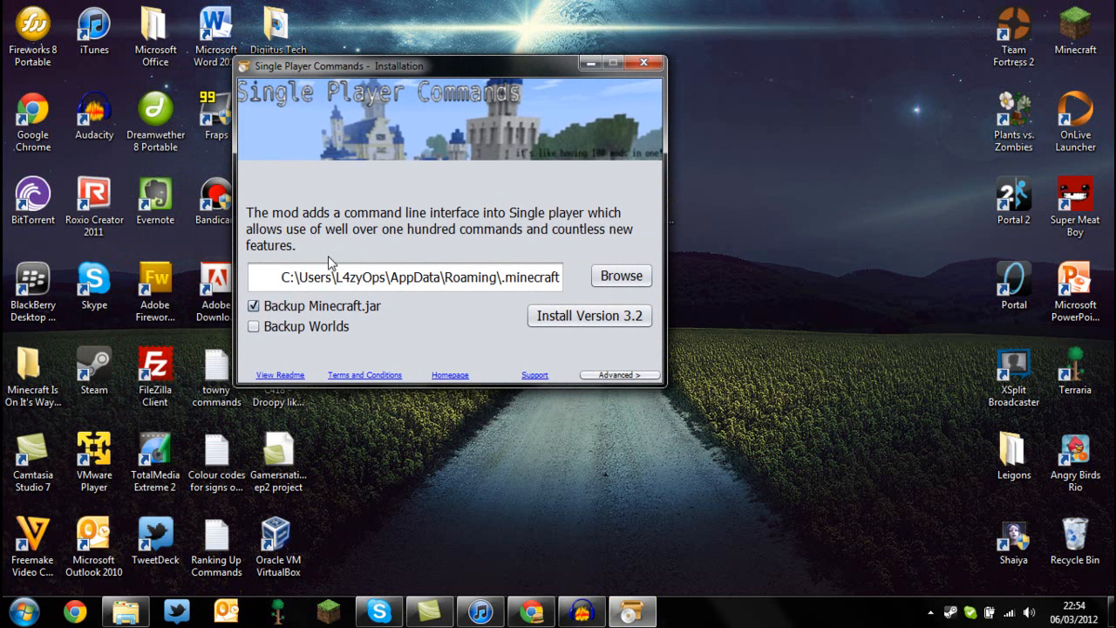
{"action": "mouse_move", "coordinate": [363, 272]}
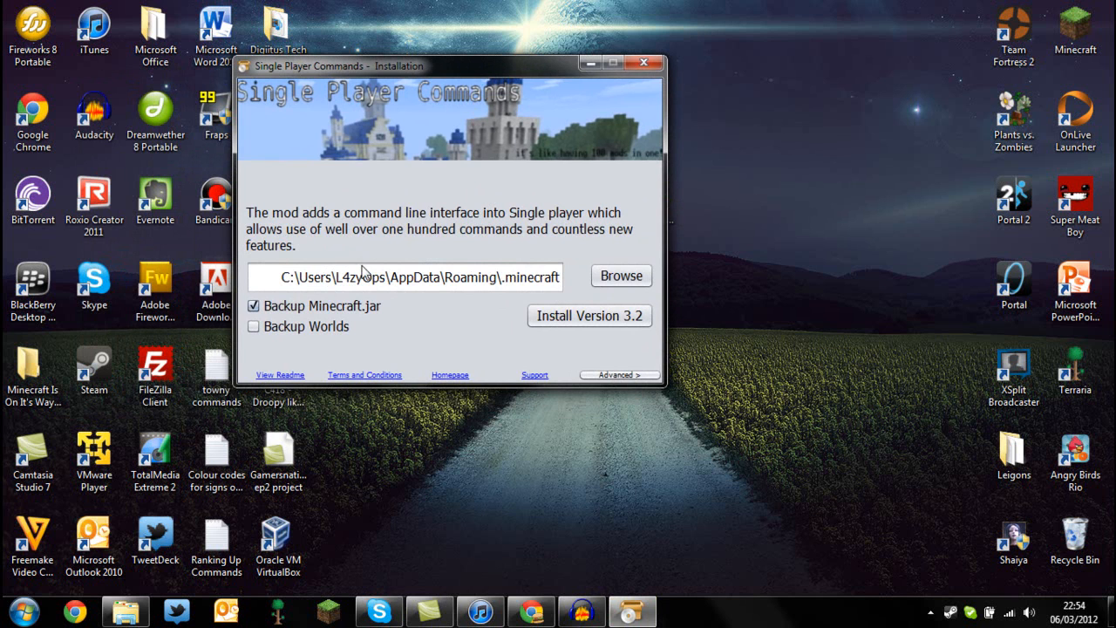
{"action": "mouse_move", "coordinate": [437, 282]}
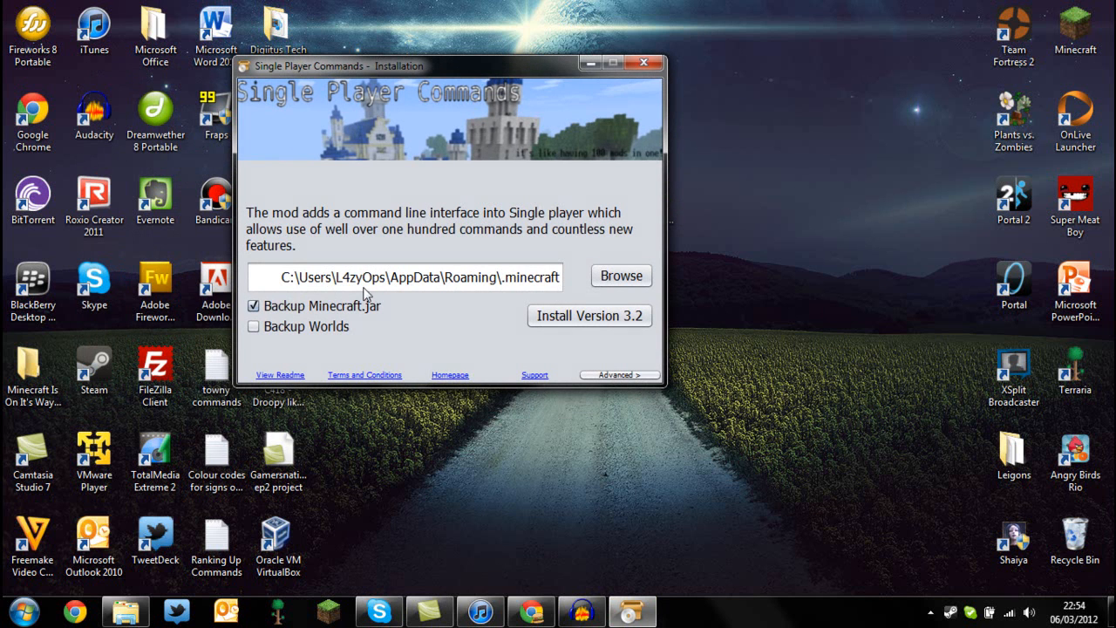
{"action": "mouse_move", "coordinate": [520, 294]}
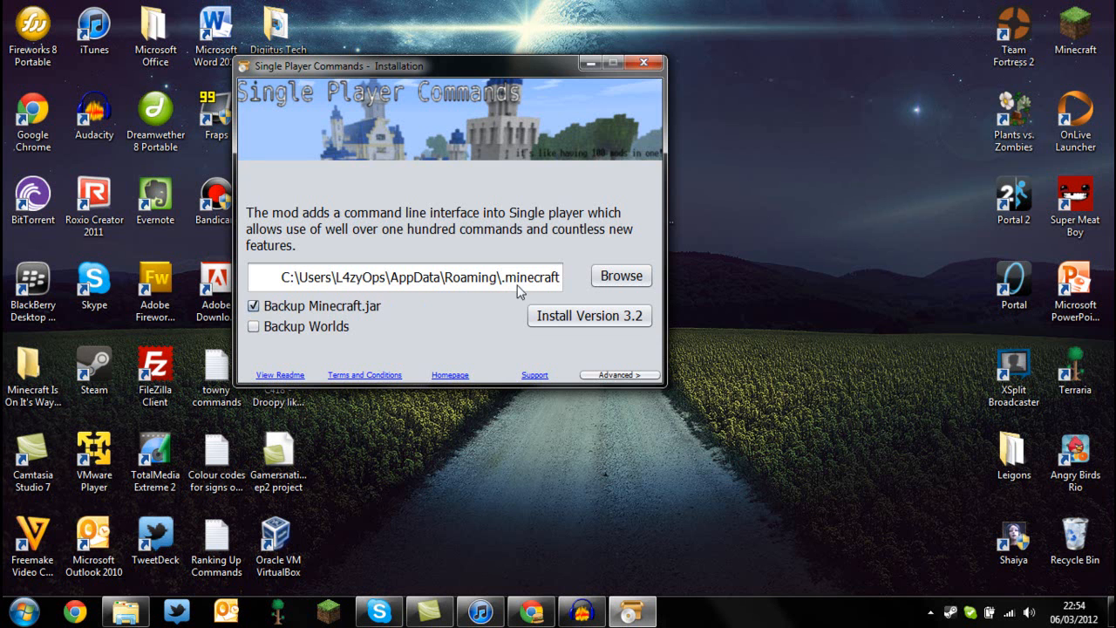
{"action": "mouse_move", "coordinate": [621, 275]}
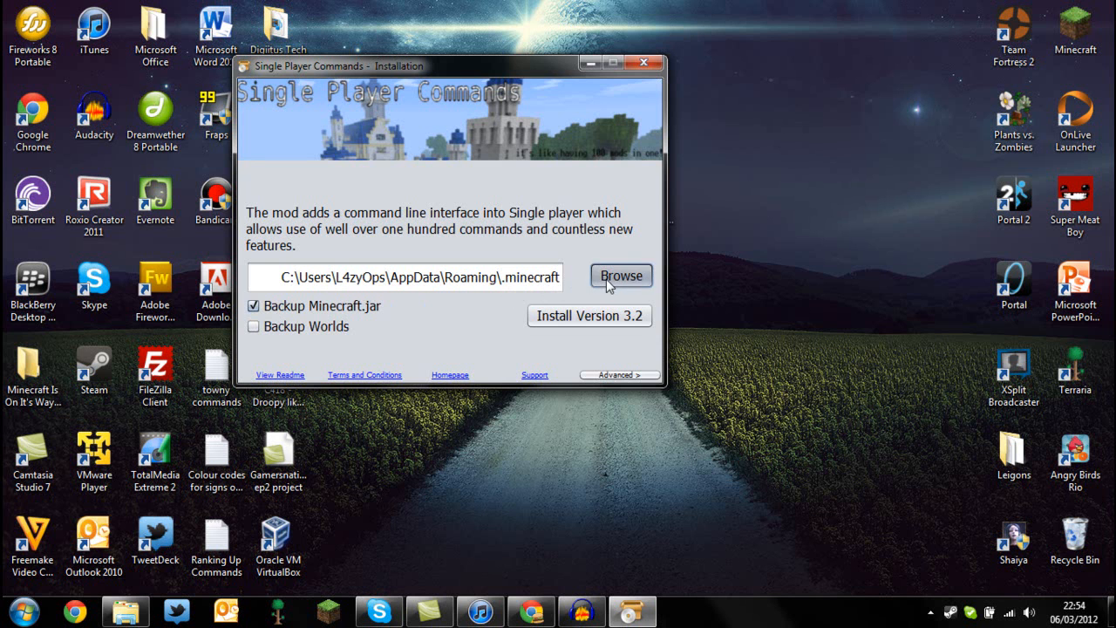
{"action": "left_click", "coordinate": [622, 276]}
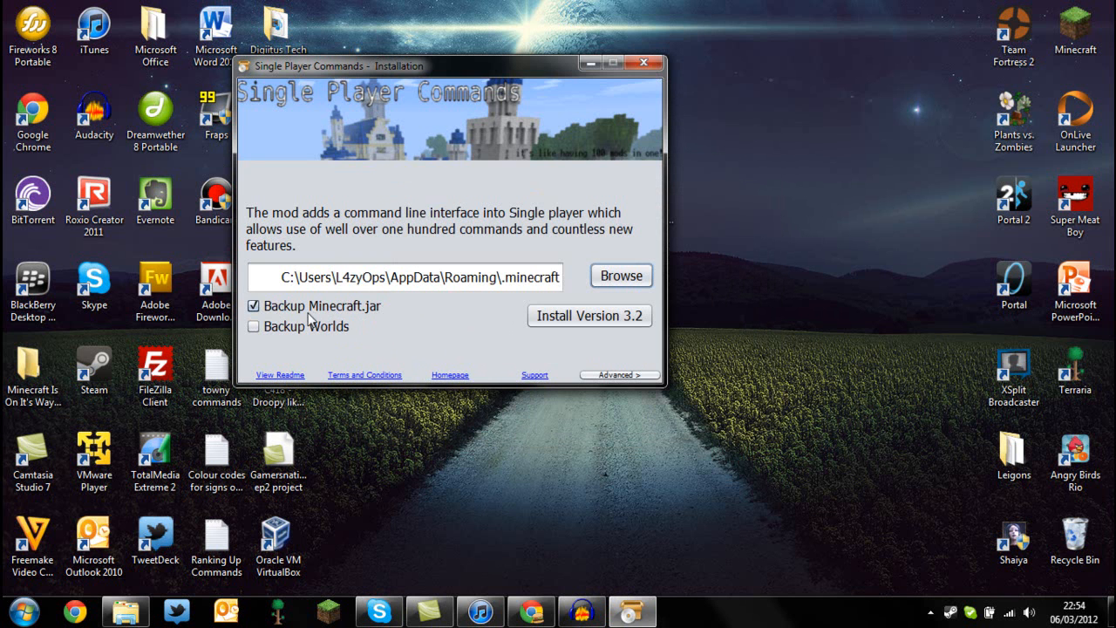
{"action": "mouse_move", "coordinate": [359, 320]}
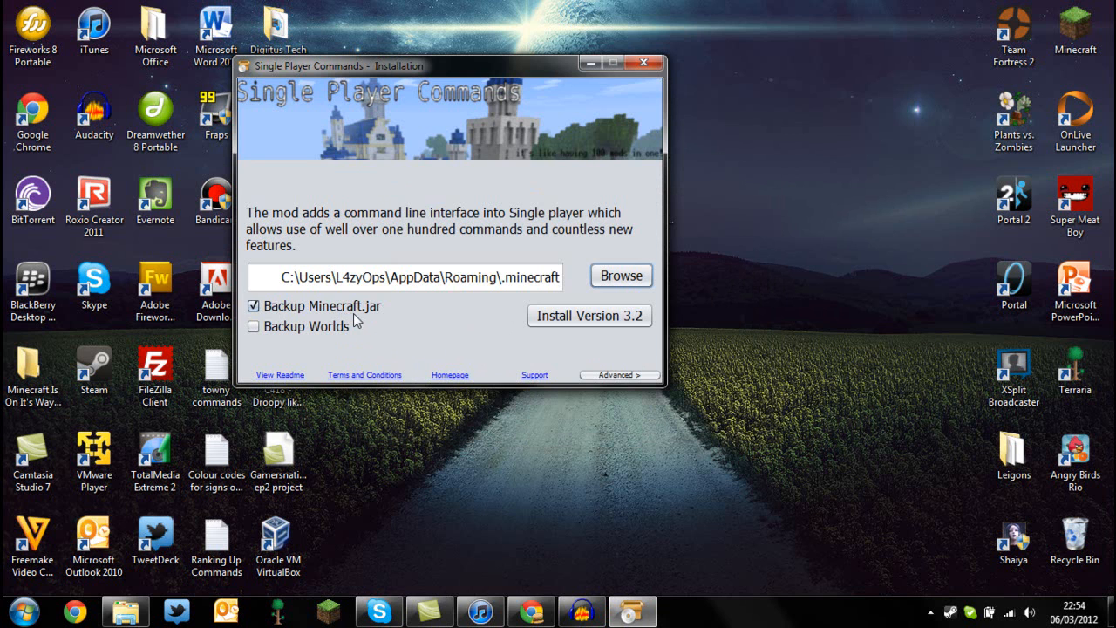
{"action": "mouse_move", "coordinate": [387, 329]}
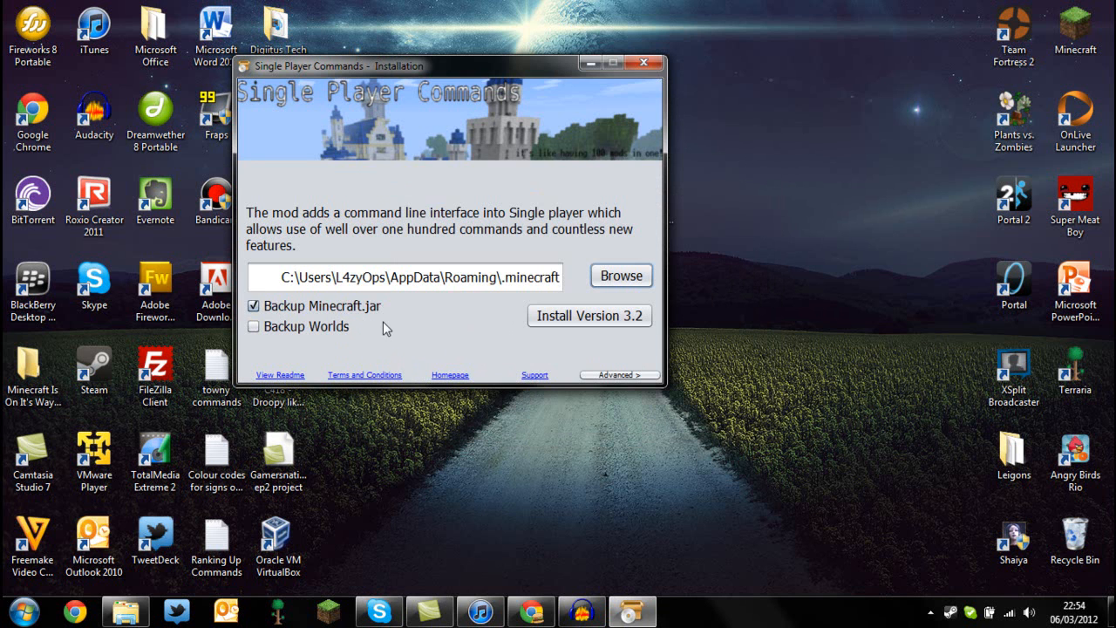
{"action": "mouse_move", "coordinate": [434, 318]}
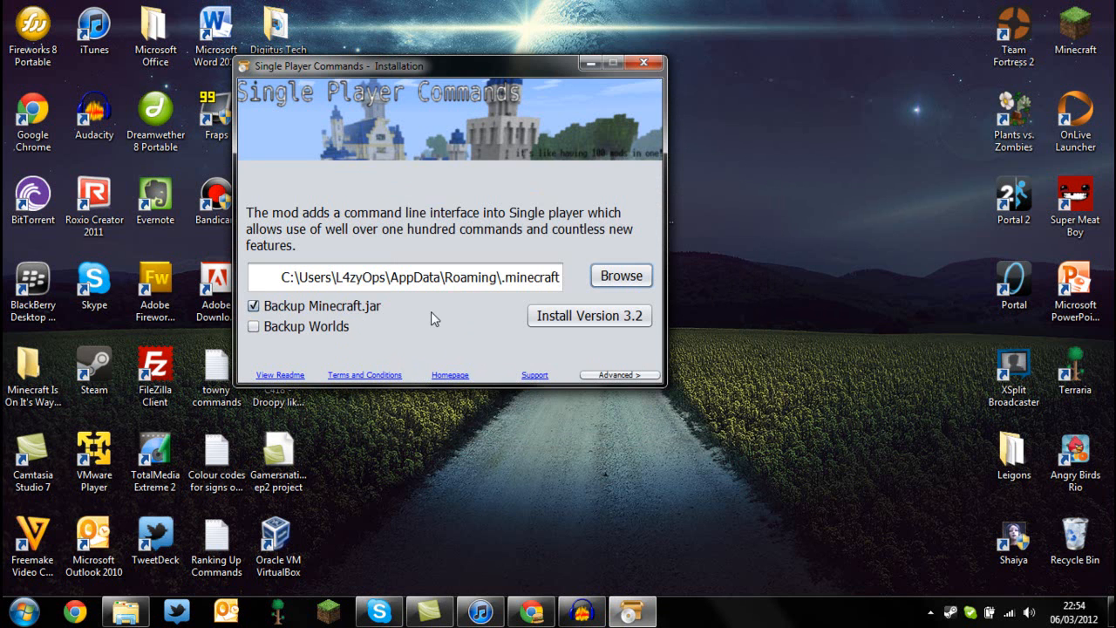
{"action": "mouse_move", "coordinate": [287, 326]}
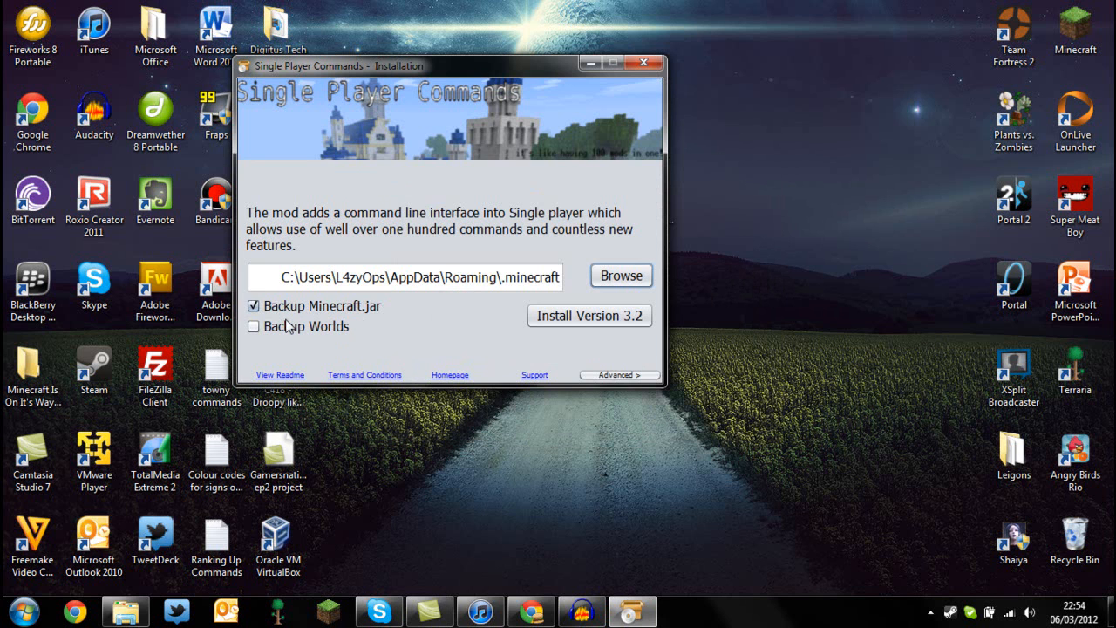
{"action": "mouse_move", "coordinate": [267, 334]}
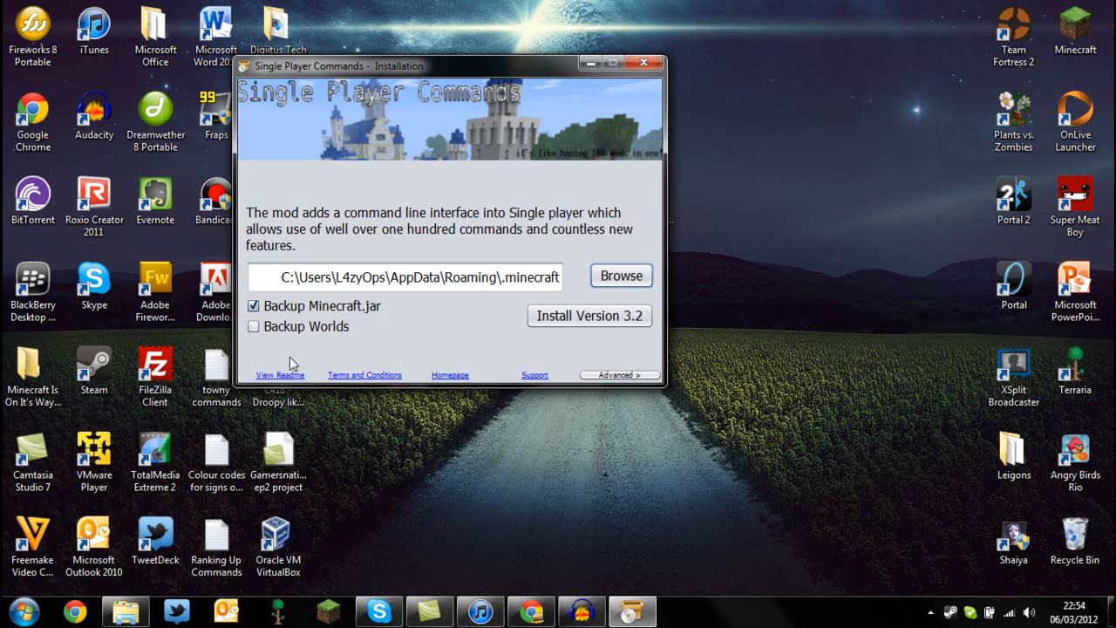
{"action": "mouse_move", "coordinate": [401, 343]}
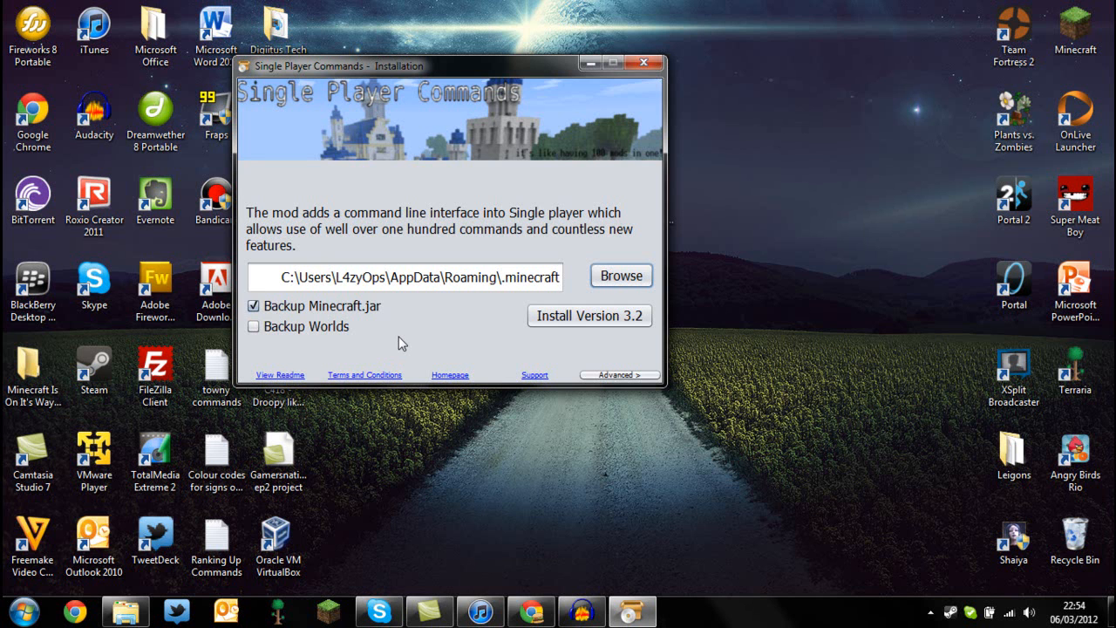
{"action": "mouse_move", "coordinate": [409, 336]}
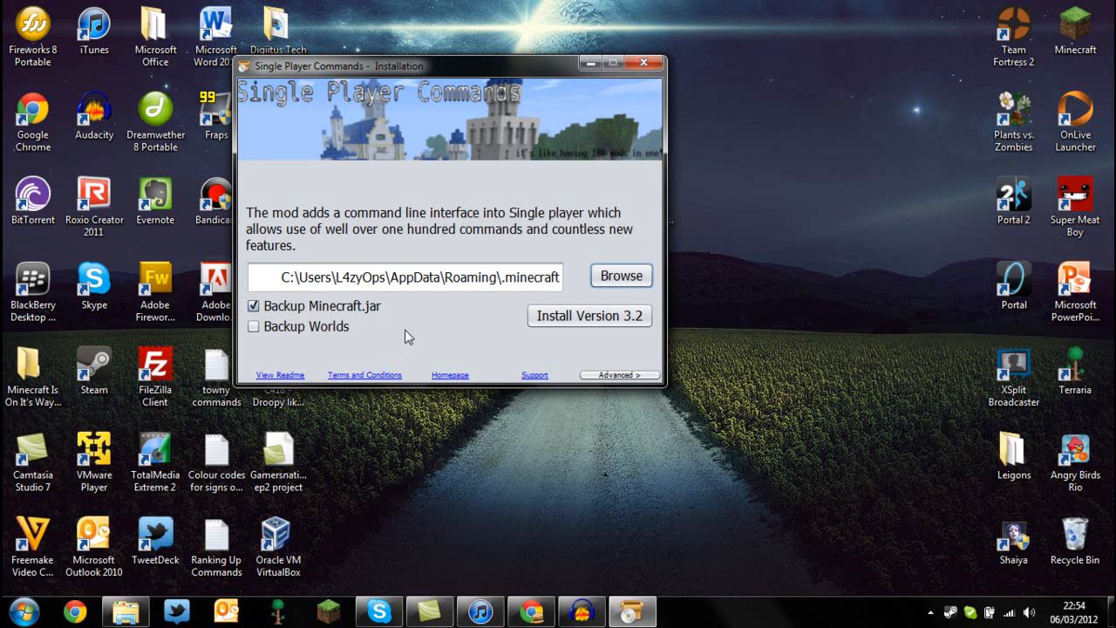
{"action": "mouse_move", "coordinate": [351, 312]}
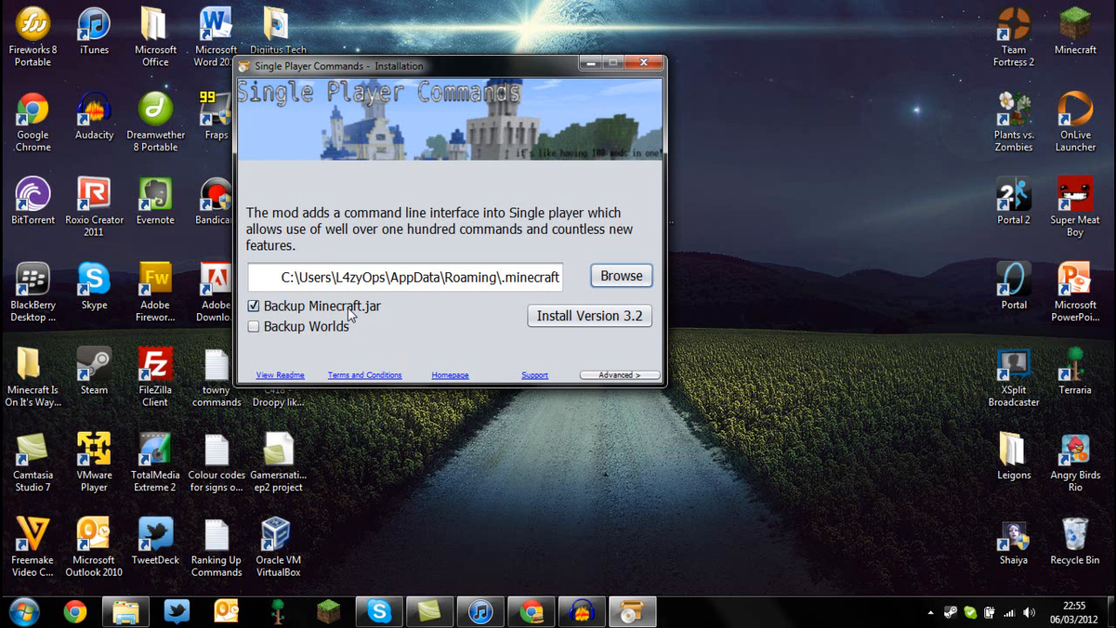
Uncheck 'Backup Minecraft.jar', leaving 'Backup Worlds' off.
{"action": "left_click", "coordinate": [253, 306]}
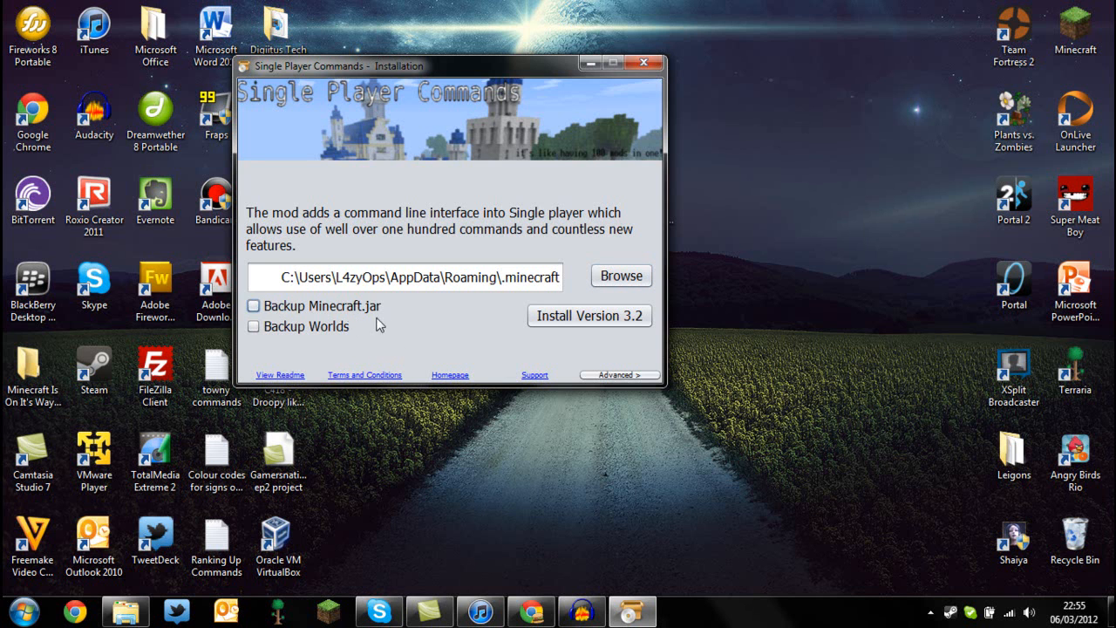
{"action": "mouse_move", "coordinate": [406, 314]}
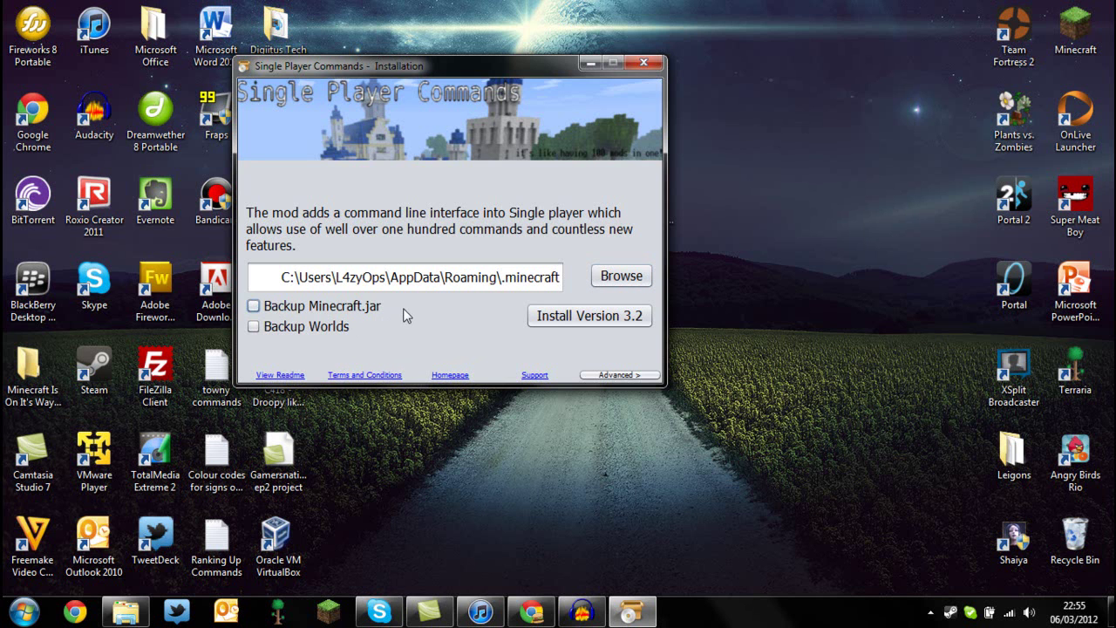
{"action": "mouse_move", "coordinate": [281, 365]}
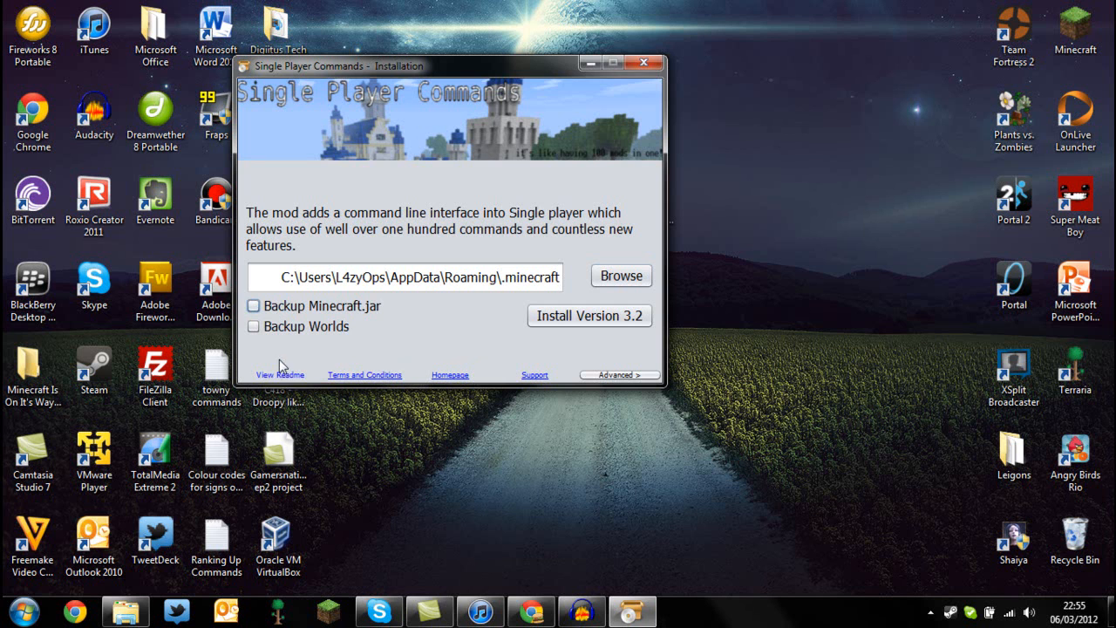
{"action": "mouse_move", "coordinate": [288, 380]}
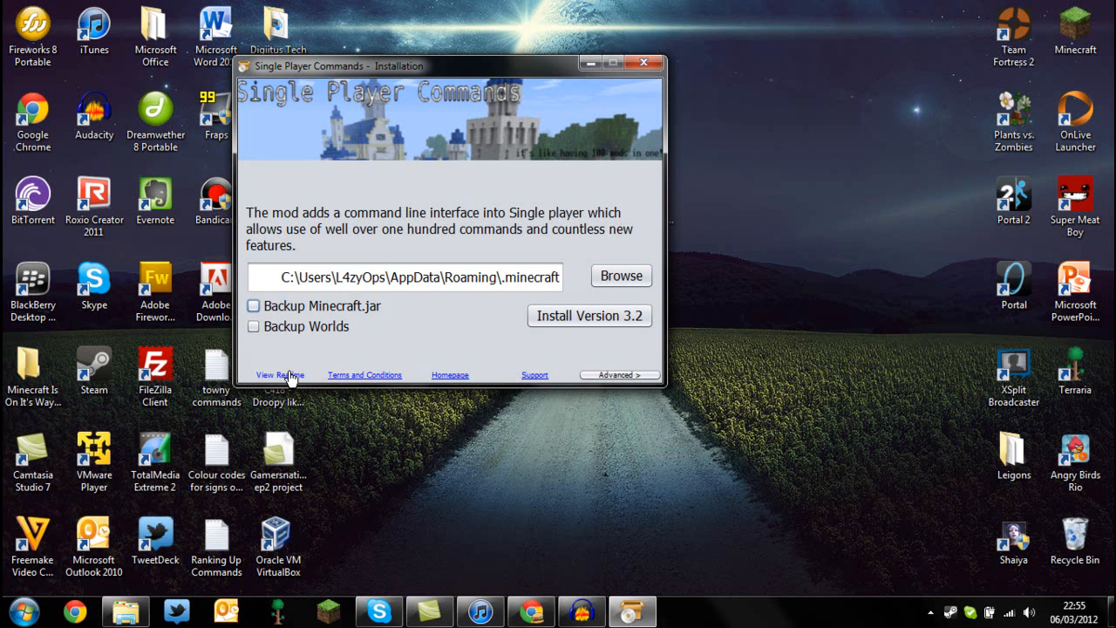
{"action": "mouse_move", "coordinate": [304, 360]}
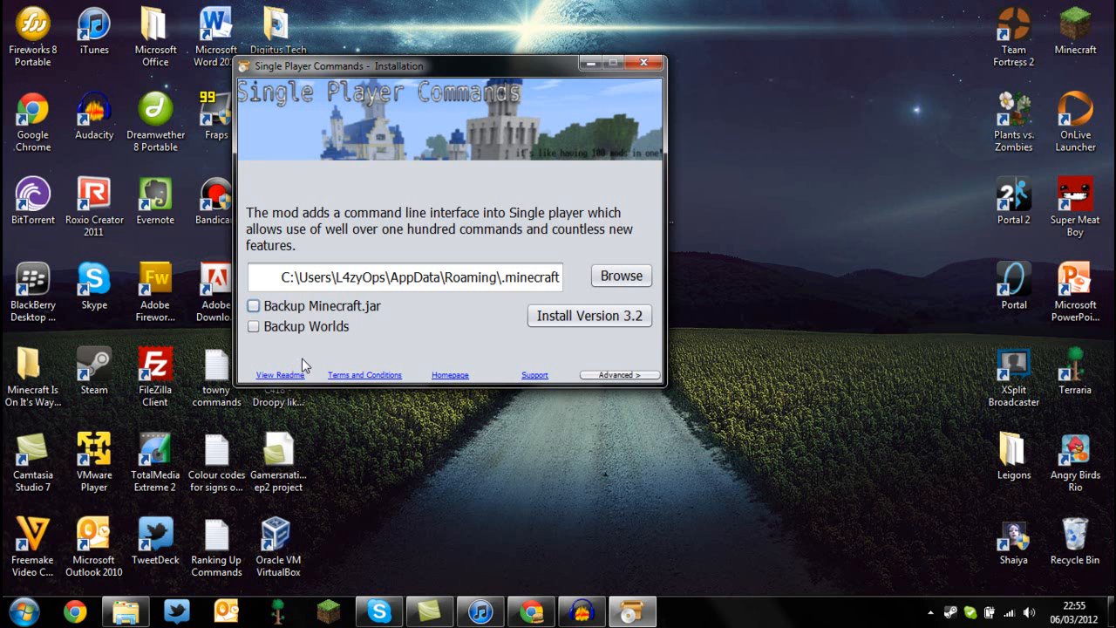
{"action": "mouse_move", "coordinate": [375, 382]}
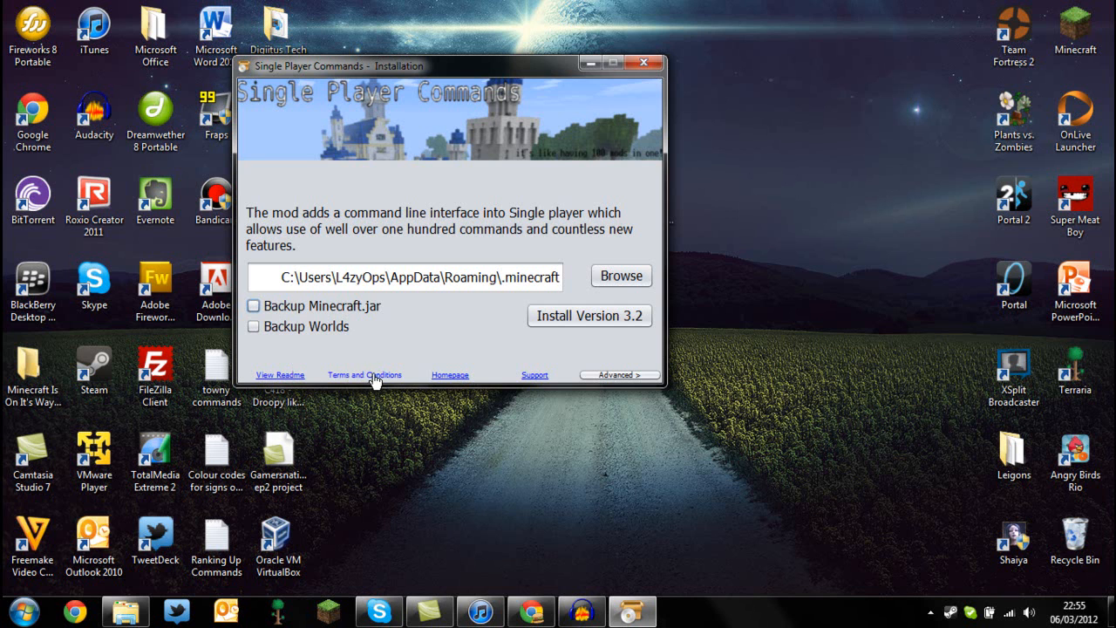
{"action": "mouse_move", "coordinate": [454, 378]}
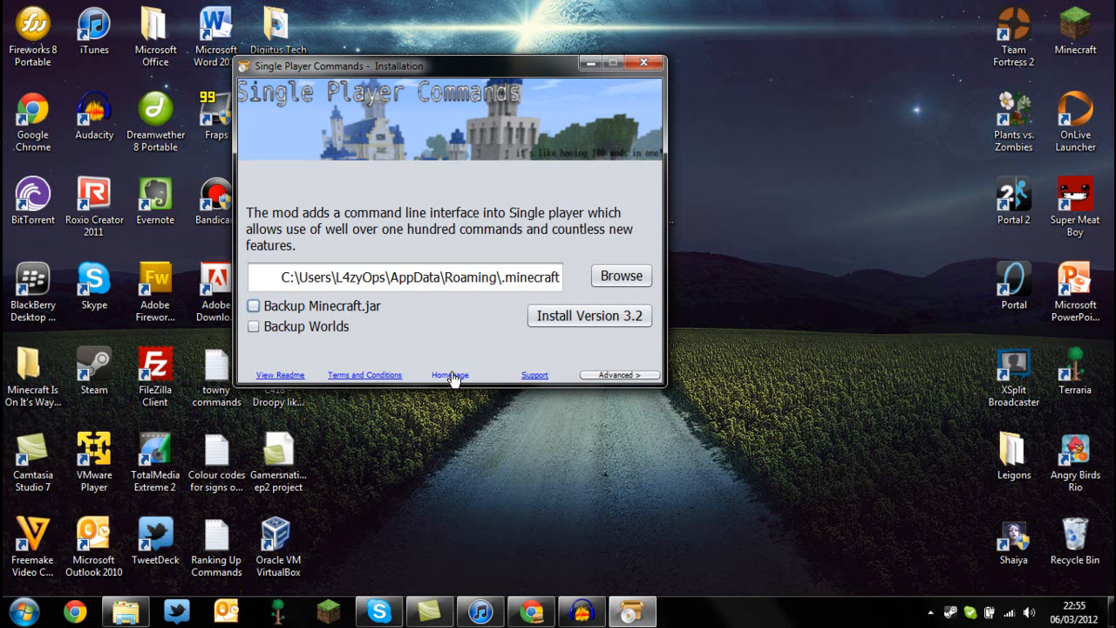
{"action": "mouse_move", "coordinate": [440, 320]}
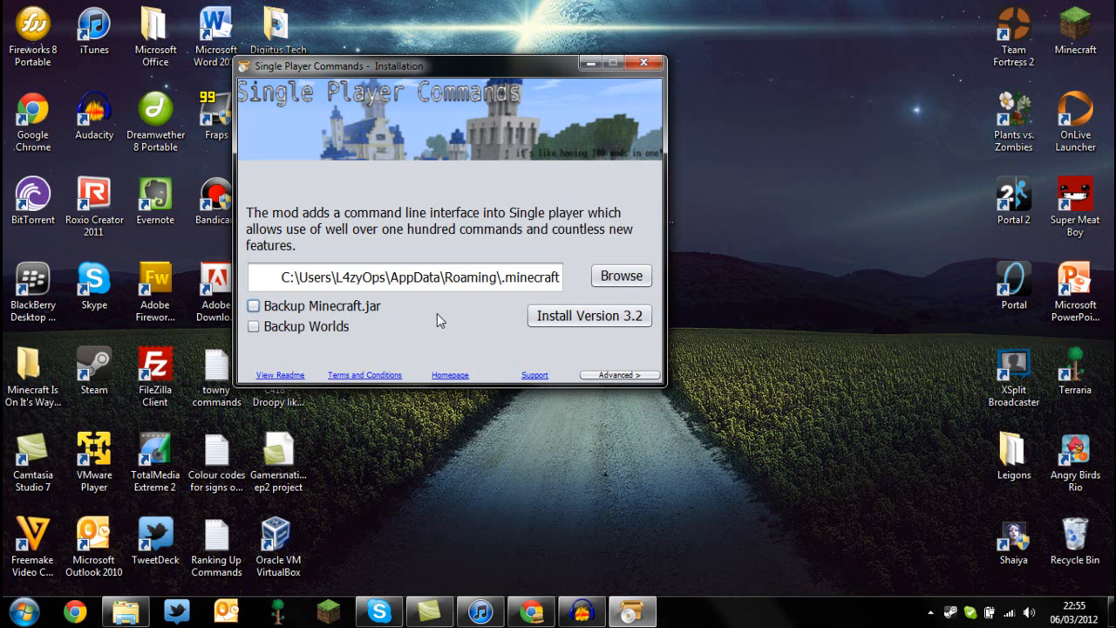
{"action": "mouse_move", "coordinate": [547, 344]}
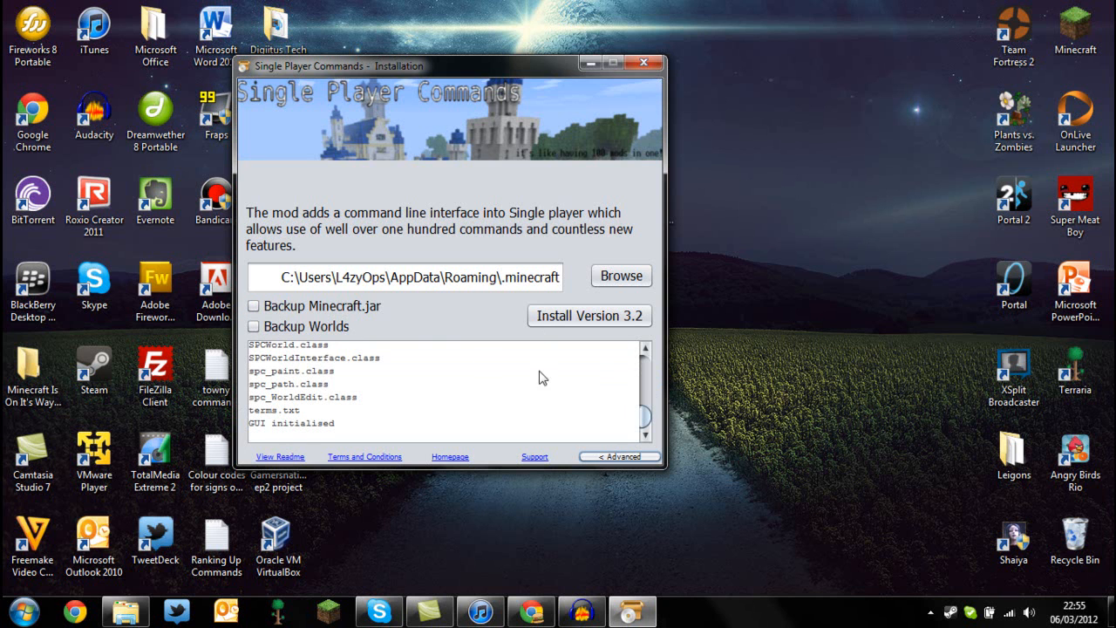
{"action": "mouse_move", "coordinate": [564, 413]}
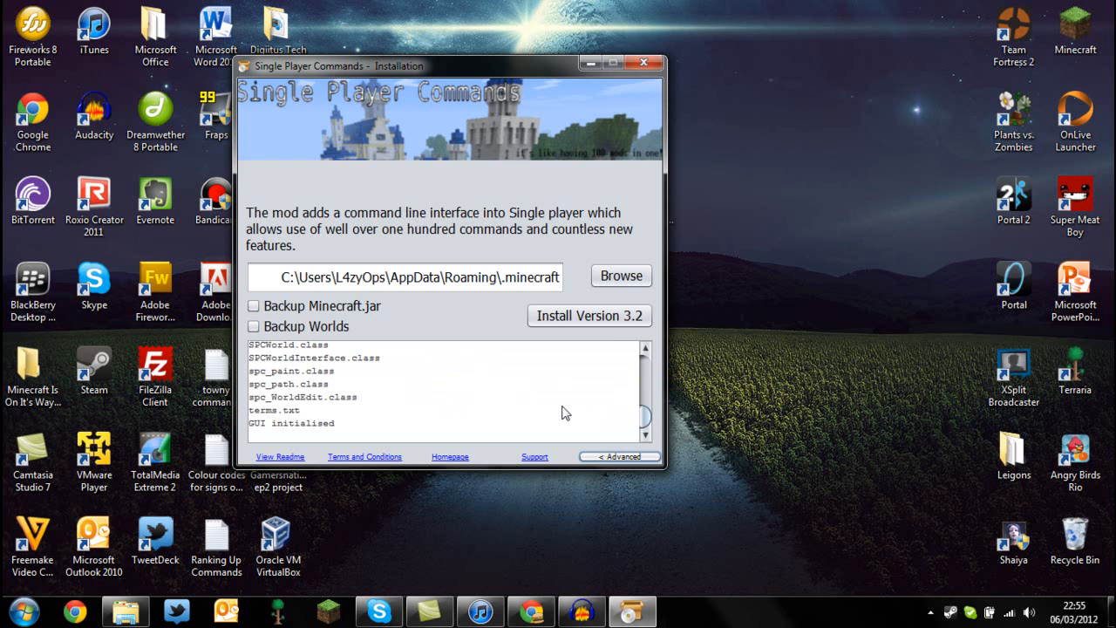
{"action": "mouse_move", "coordinate": [606, 362]}
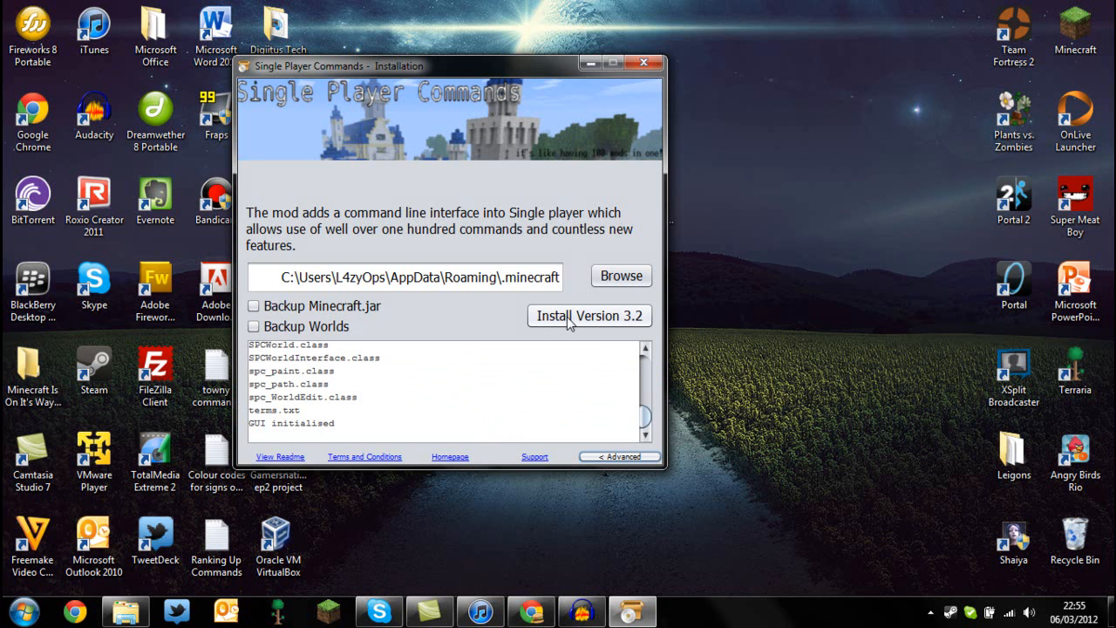
Start 'Install Version 3.2' so WorldEdit.jar is copied and Minecraft.jar extracted.
{"action": "left_click", "coordinate": [589, 316]}
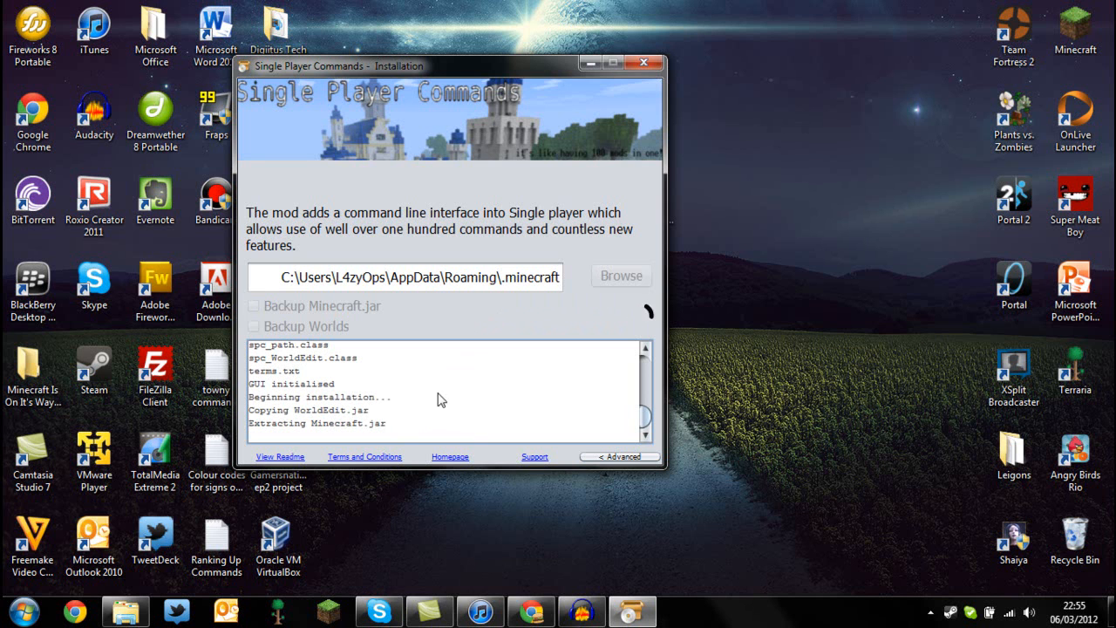
{"action": "mouse_move", "coordinate": [455, 385]}
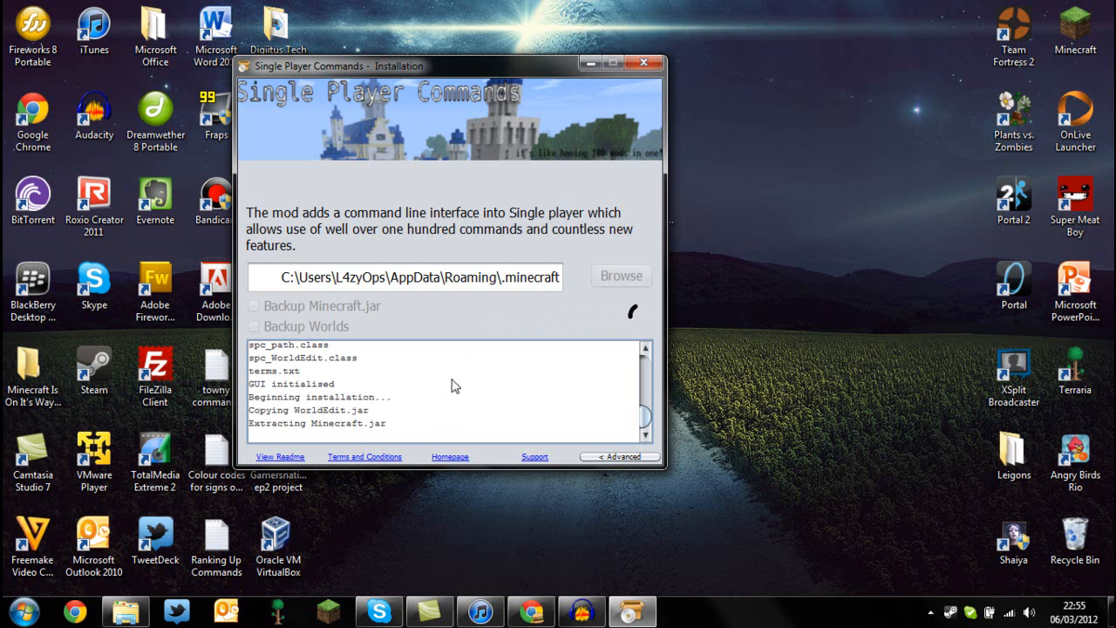